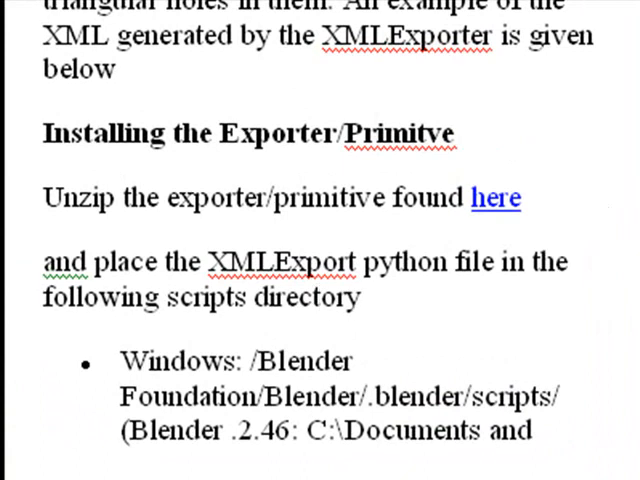
Step: Copy the XMLExport Python file into Blender Foundation\Blender\.blender\scripts
{"action": "scroll", "scroll_direction": "down", "scroll_amount": 3}
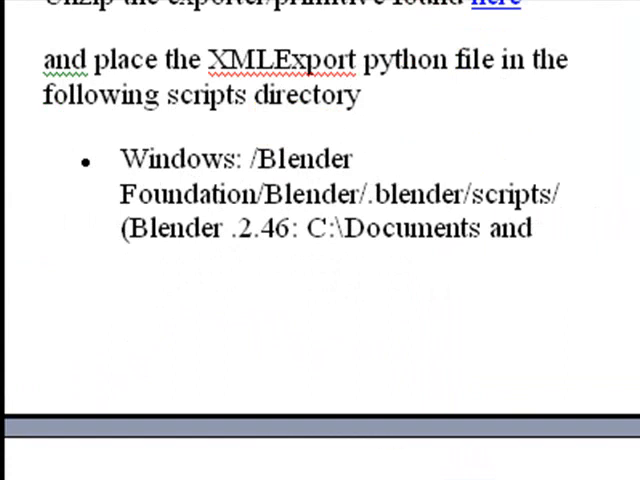
{"action": "scroll", "scroll_direction": "down", "scroll_amount": 3}
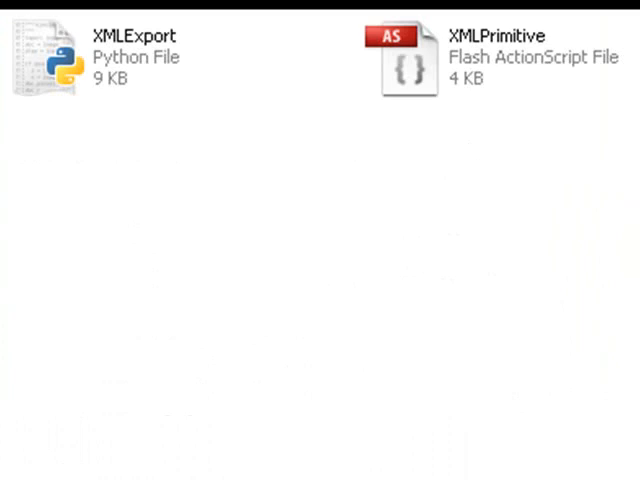
{"action": "mouse_move", "coordinate": [62, 88]}
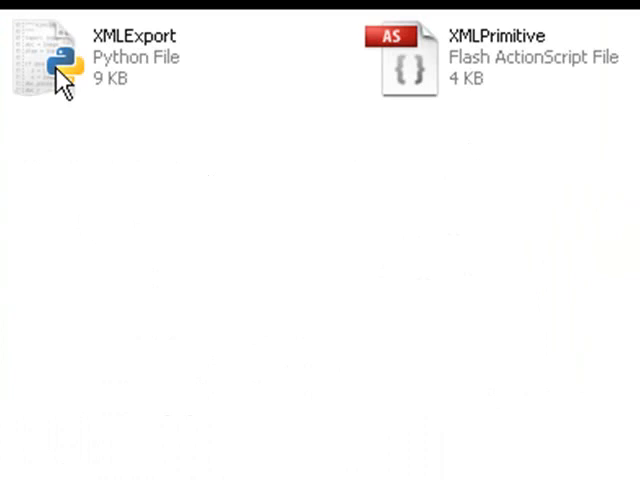
{"action": "double_click", "coordinate": [50, 65]}
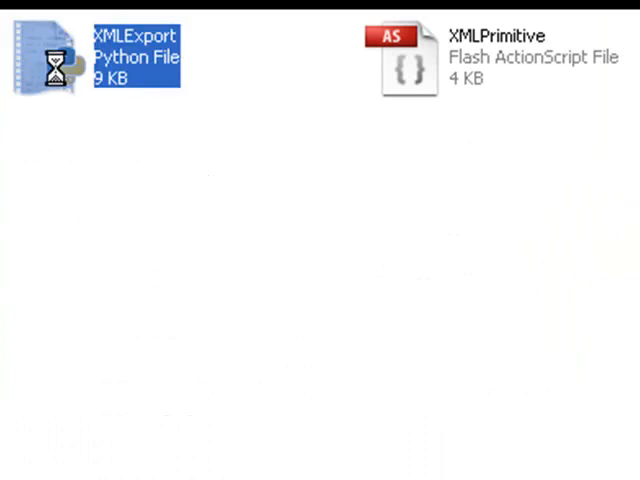
{"action": "right_click", "coordinate": [55, 55]}
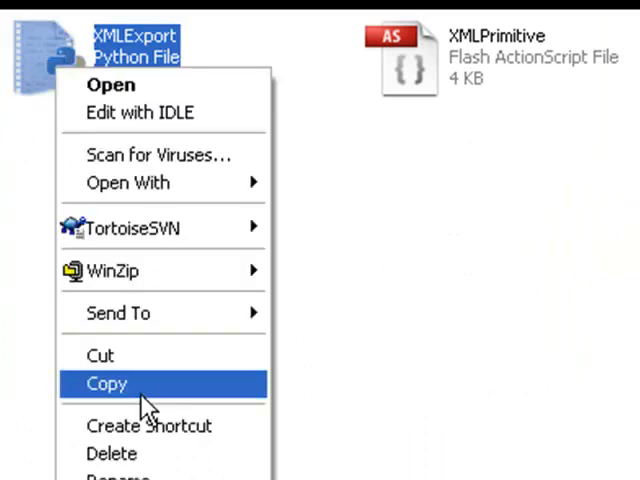
{"action": "left_click", "coordinate": [104, 382]}
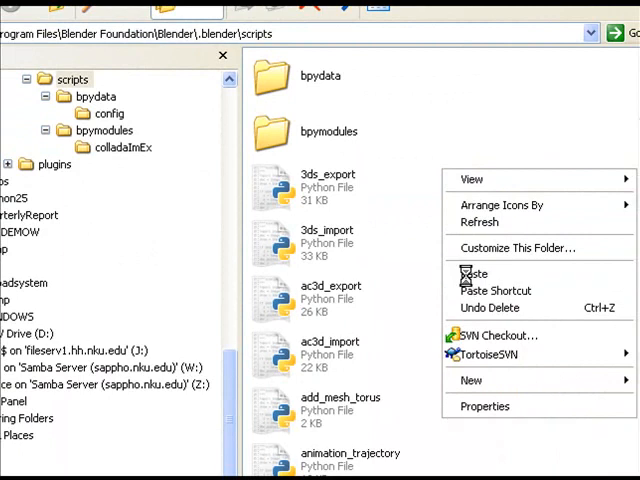
{"action": "left_click", "coordinate": [477, 273]}
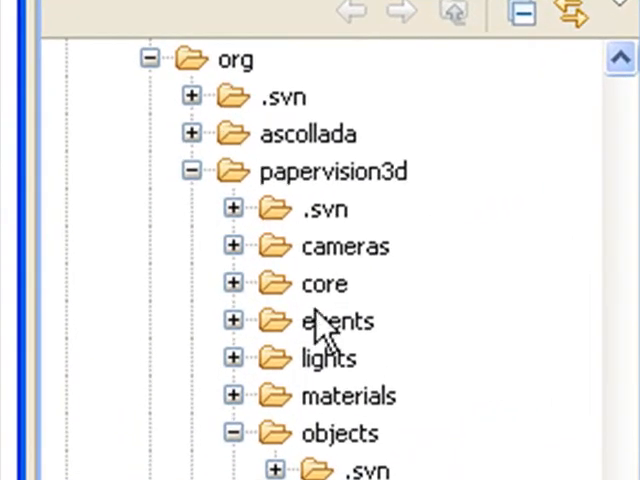
Step: Expand org/papervision3d/objects/primitives in the Flex Builder Navigator
{"action": "scroll", "scroll_direction": "down", "scroll_amount": 3}
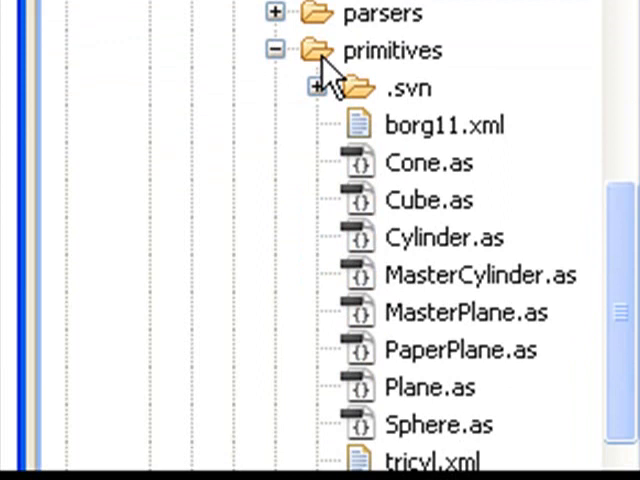
{"action": "left_click", "coordinate": [393, 50]}
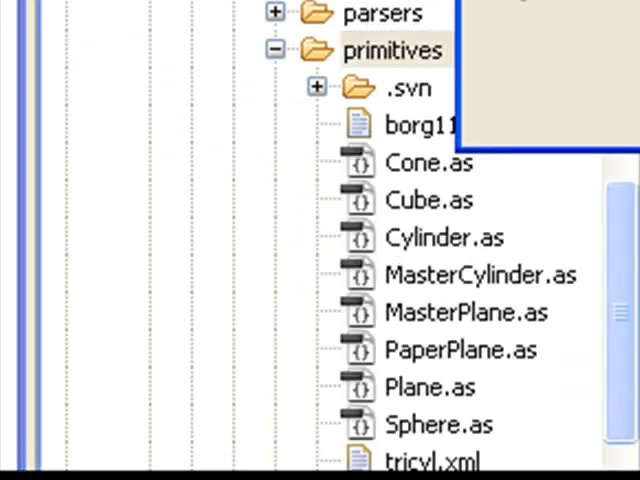
{"action": "left_click", "coordinate": [392, 50]}
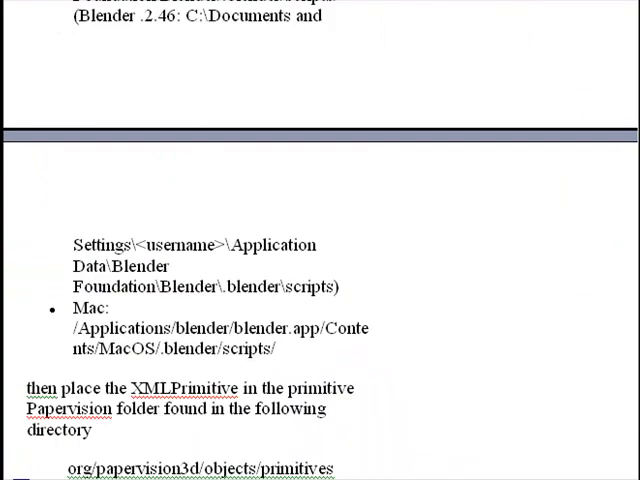
{"action": "mouse_move", "coordinate": [622, 284]}
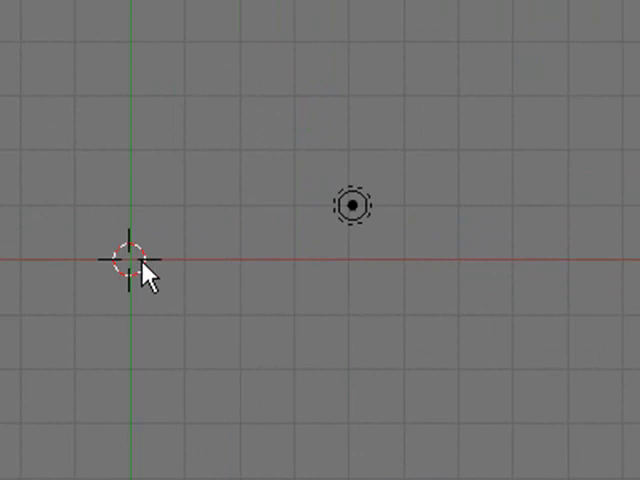
Step: Add an 8-vertex cylinder with radius 1.00 and depth 2.00 at the grid origin
{"action": "left_click", "coordinate": [468, 318]}
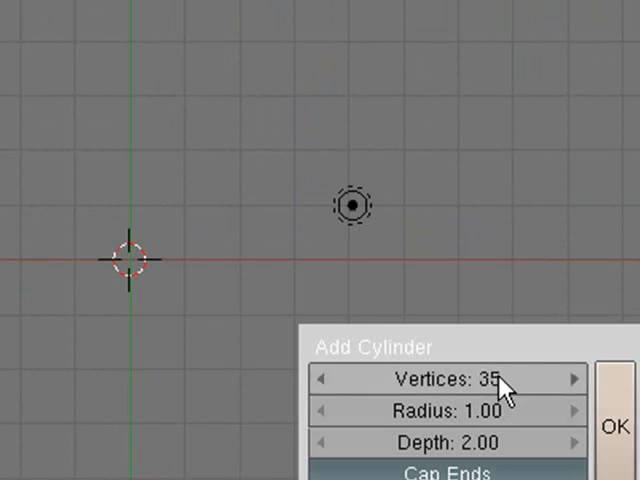
{"action": "left_click", "coordinate": [462, 379]}
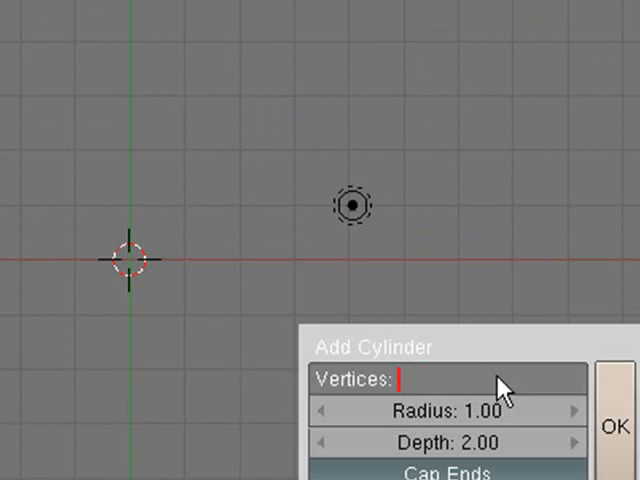
{"action": "type", "text": "8"}
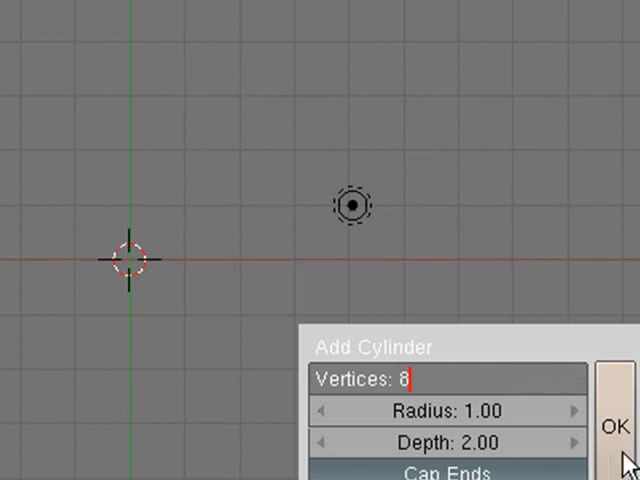
{"action": "left_click", "coordinate": [613, 424]}
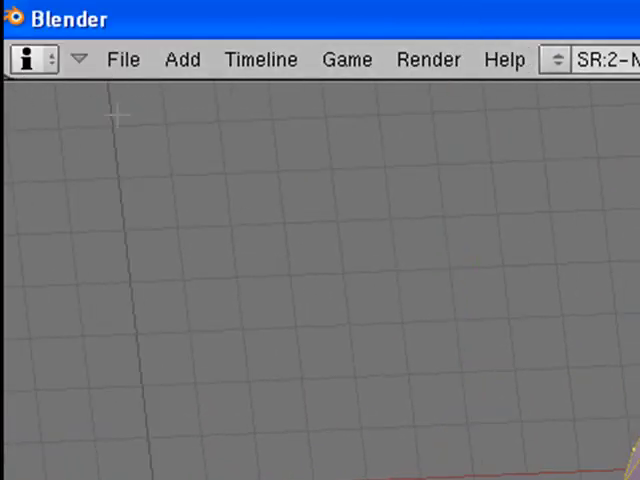
Step: Launch File > Export > XML Exporter (.xml) for the cylinder
{"action": "left_click", "coordinate": [123, 59]}
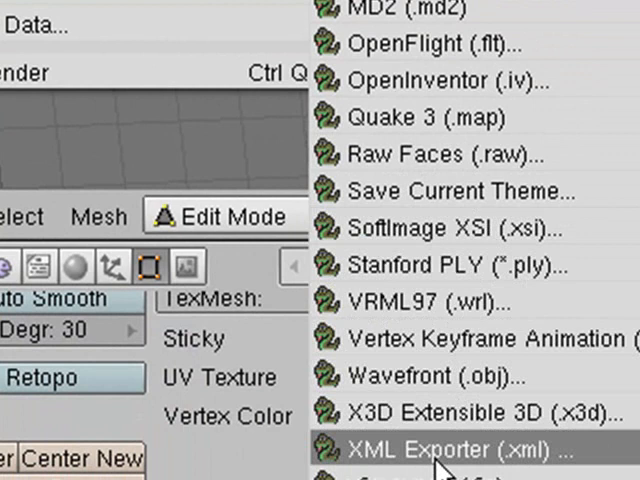
{"action": "left_click", "coordinate": [460, 446]}
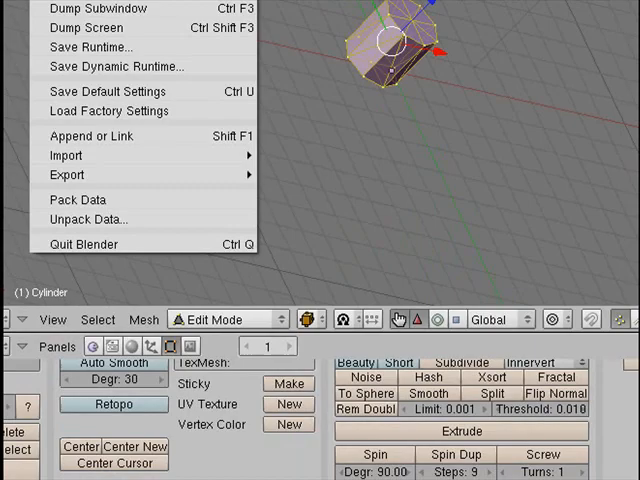
Step: Export the cylinder as Papervision3D 2.0 file testcylinder.xml to the Desktop
{"action": "left_click", "coordinate": [67, 175]}
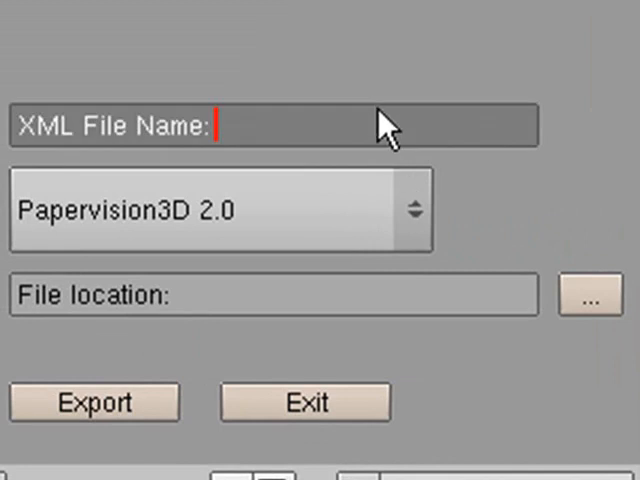
{"action": "type", "text": "test"}
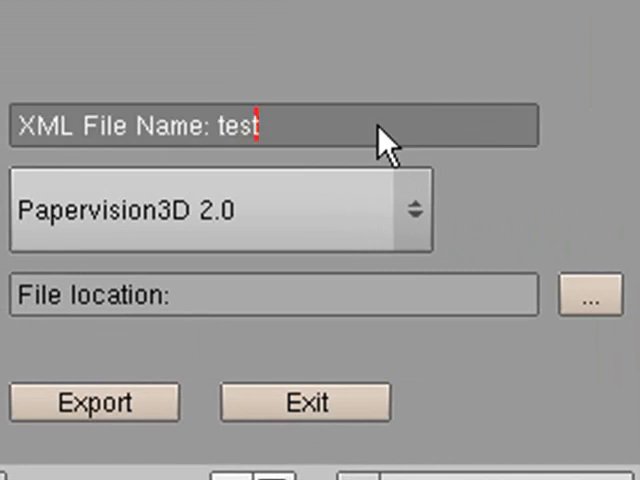
{"action": "type", "text": "cylinder"}
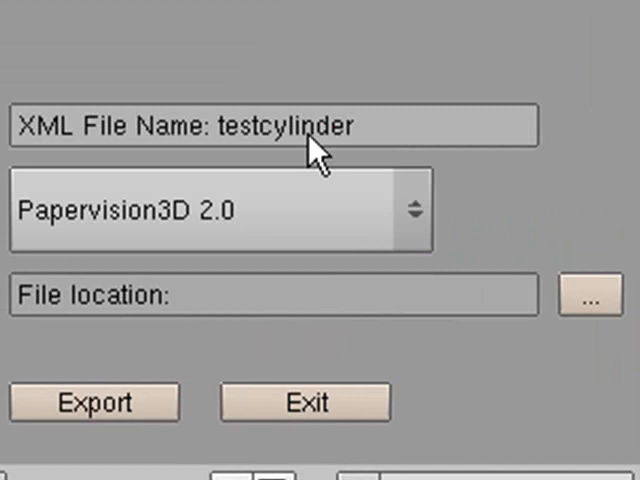
{"action": "mouse_move", "coordinate": [602, 303]}
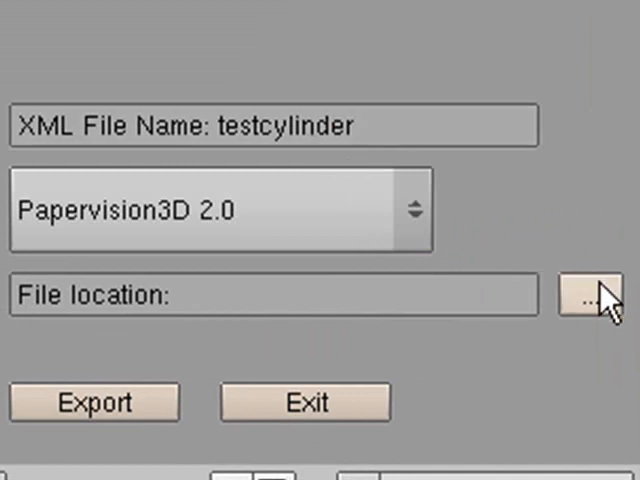
{"action": "left_click", "coordinate": [592, 297]}
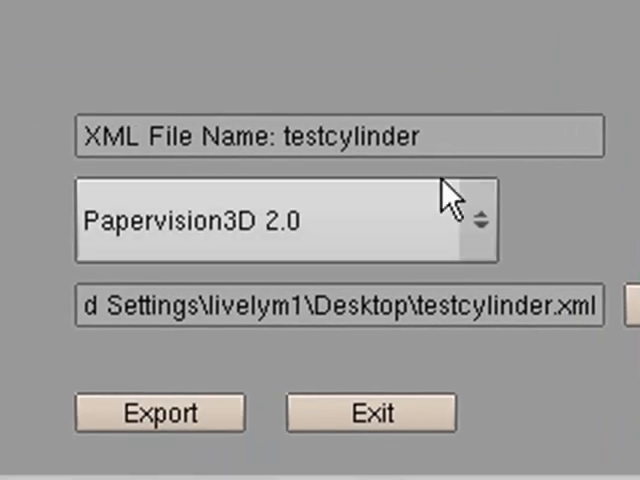
{"action": "left_click", "coordinate": [158, 412]}
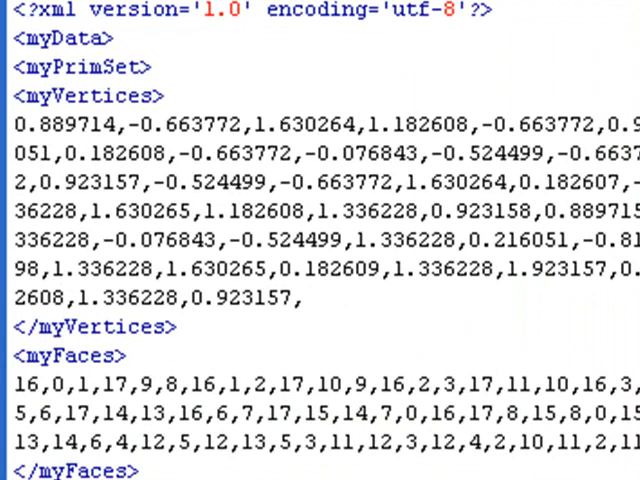
Step: Scroll through testcylinder.xml's myVertices, myFaces and myParams sections in Dreamweaver
{"action": "scroll", "scroll_direction": "down", "scroll_amount": 3}
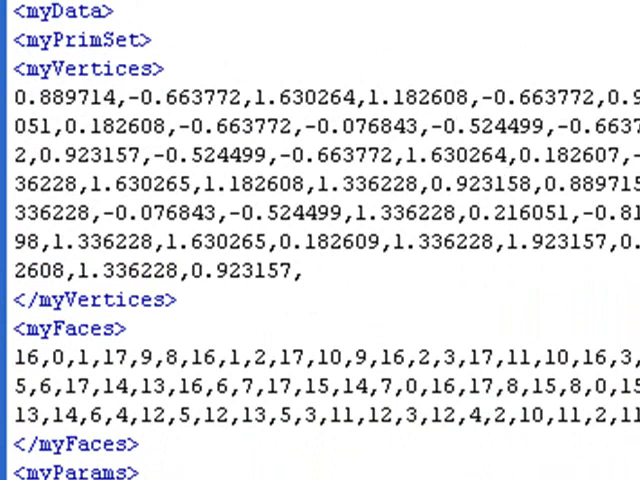
{"action": "scroll", "scroll_direction": "down", "scroll_amount": 3}
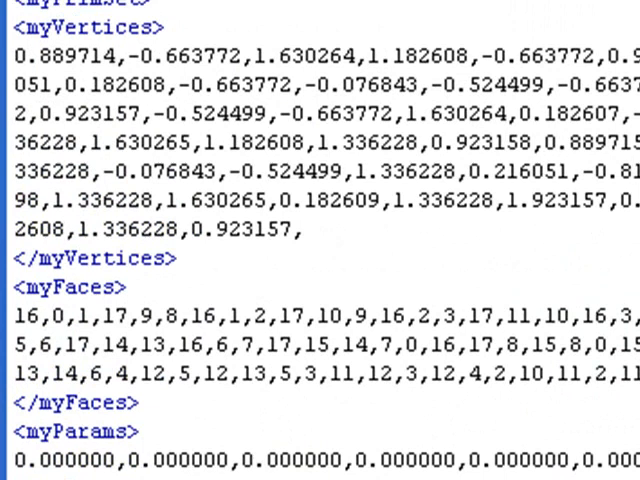
{"action": "scroll", "scroll_direction": "down", "scroll_amount": 3}
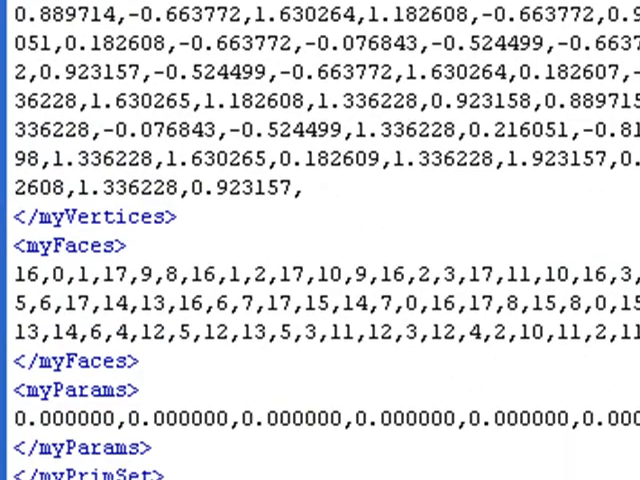
{"action": "scroll", "scroll_direction": "down", "scroll_amount": 3}
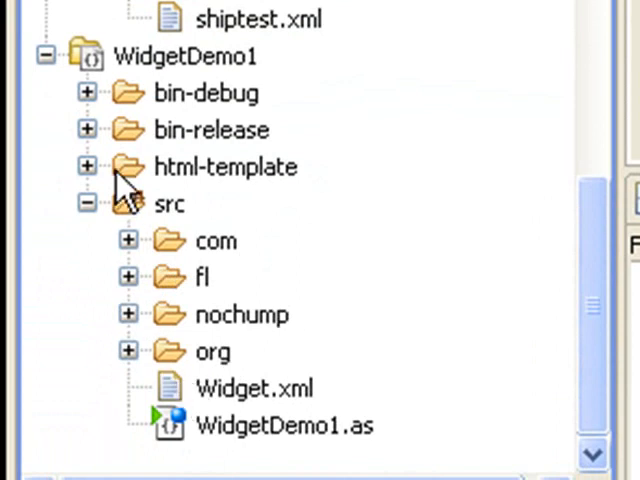
Step: Bring up options for WidgetDemo1's src folder holding Widget.xml and WidgetDemo1.as
{"action": "right_click", "coordinate": [170, 204]}
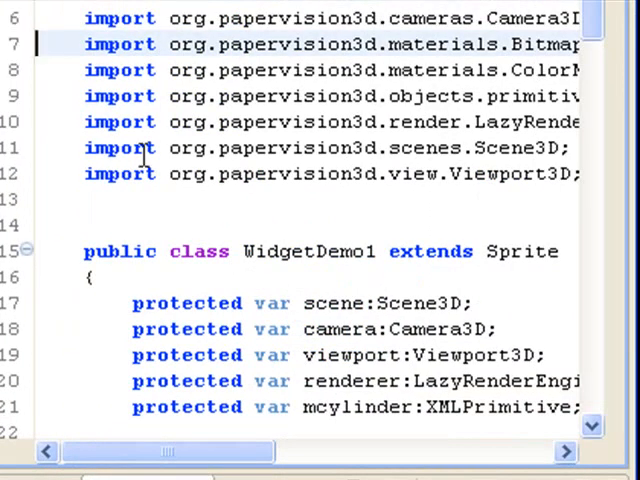
Step: Scroll WidgetDemo1.as to the initScene cylinder code and its ColorMaterial colour
{"action": "scroll", "scroll_direction": "down", "scroll_amount": 3}
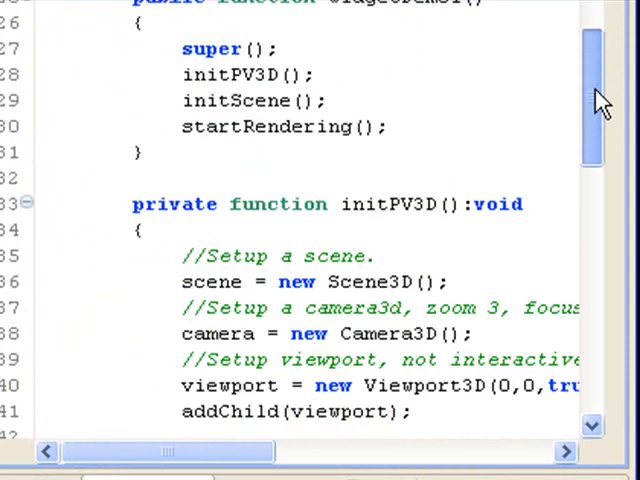
{"action": "scroll", "scroll_direction": "down", "scroll_amount": 3}
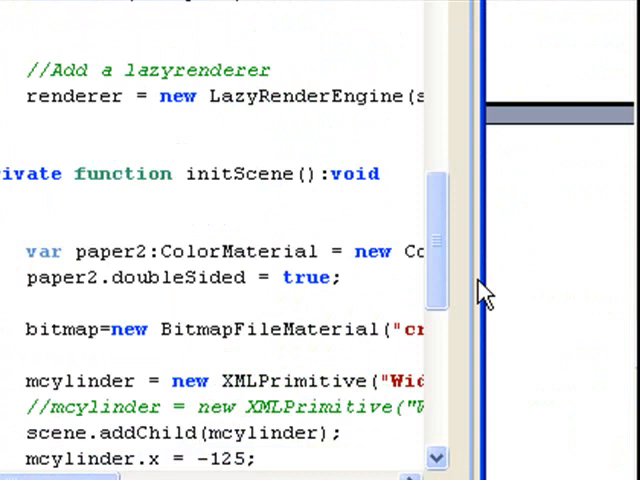
{"action": "mouse_move", "coordinate": [480, 258]}
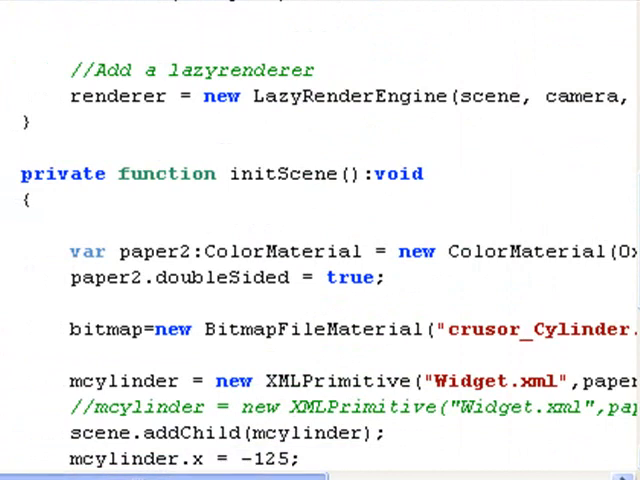
{"action": "scroll", "scroll_direction": "right", "scroll_amount": 3}
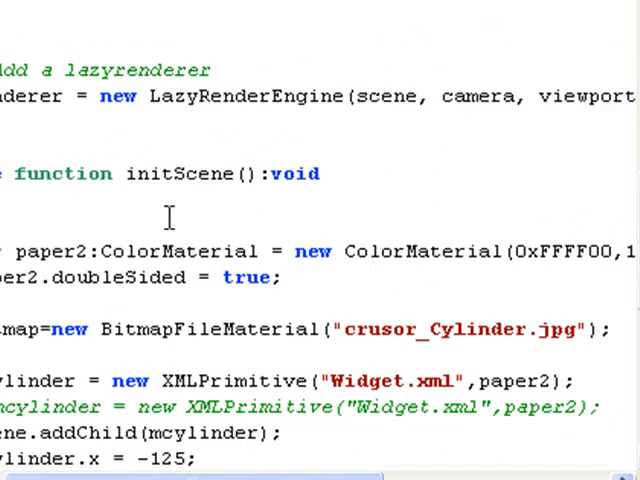
{"action": "scroll", "scroll_direction": "down", "scroll_amount": 3}
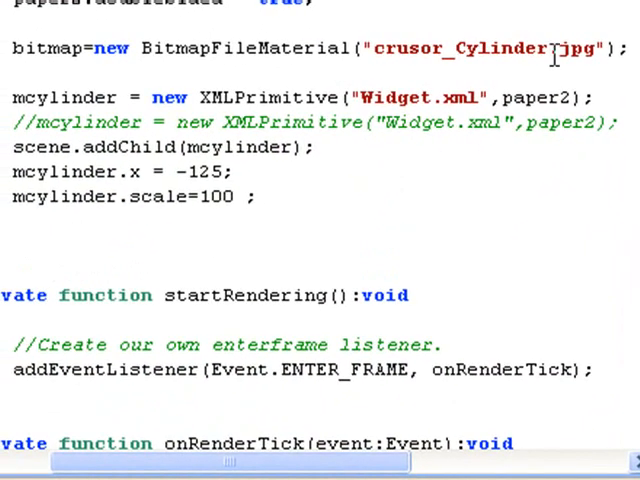
{"action": "mouse_move", "coordinate": [170, 68]}
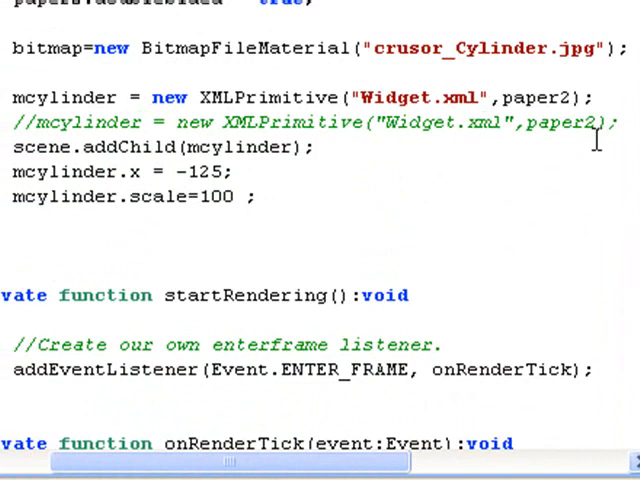
{"action": "scroll", "scroll_direction": "up", "scroll_amount": 3}
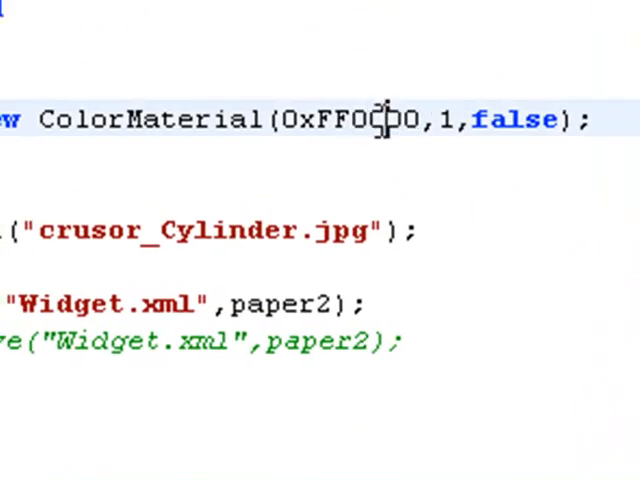
{"action": "scroll", "scroll_direction": "down", "scroll_amount": 3}
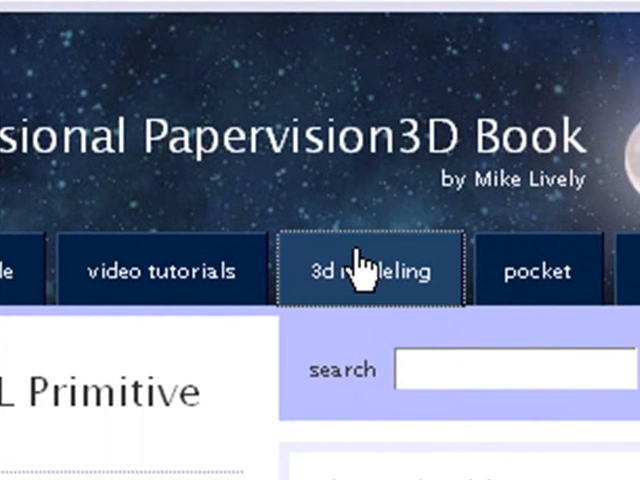
Step: Visit the blog's 3D Modeling page, then scroll the home post to UV Mapping
{"action": "left_click", "coordinate": [370, 270]}
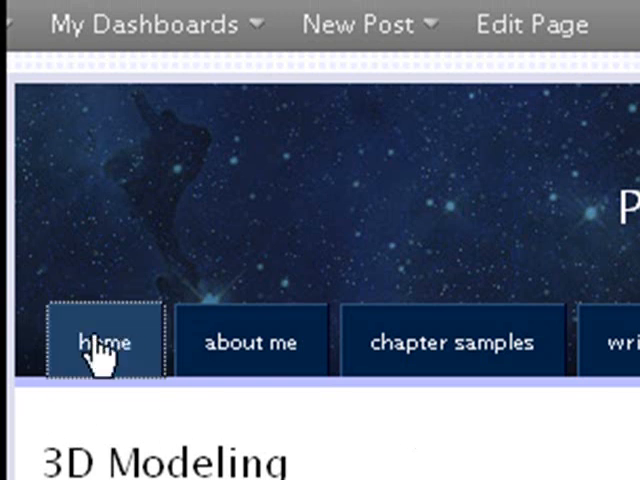
{"action": "left_click", "coordinate": [103, 341]}
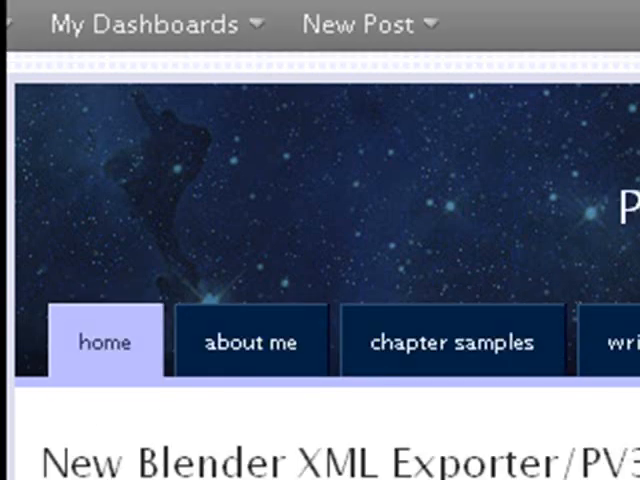
{"action": "scroll", "scroll_direction": "down", "scroll_amount": 3}
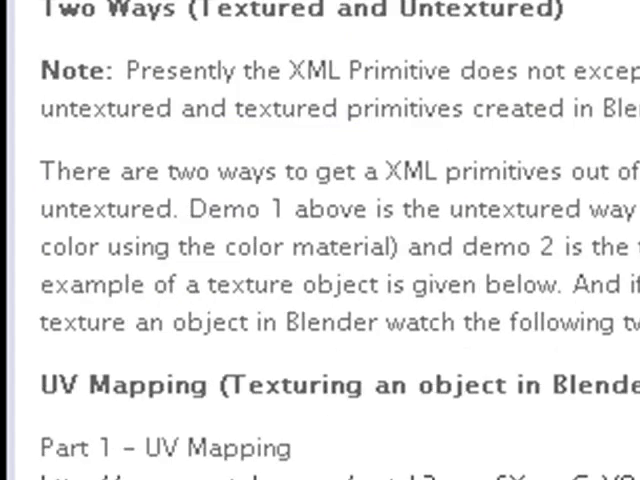
{"action": "scroll", "scroll_direction": "down", "scroll_amount": 3}
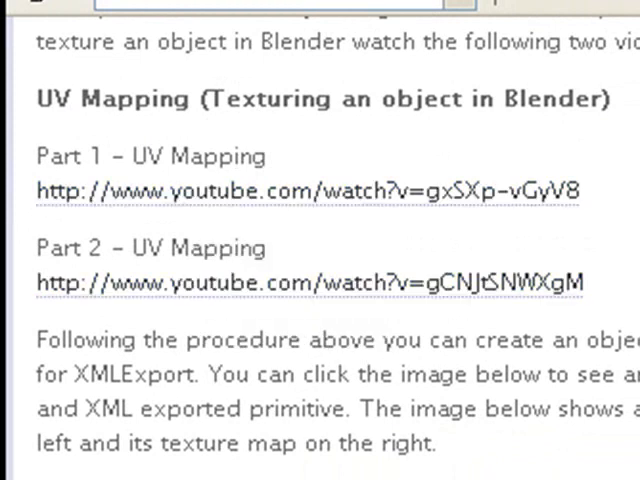
{"action": "scroll", "scroll_direction": "down", "scroll_amount": 3}
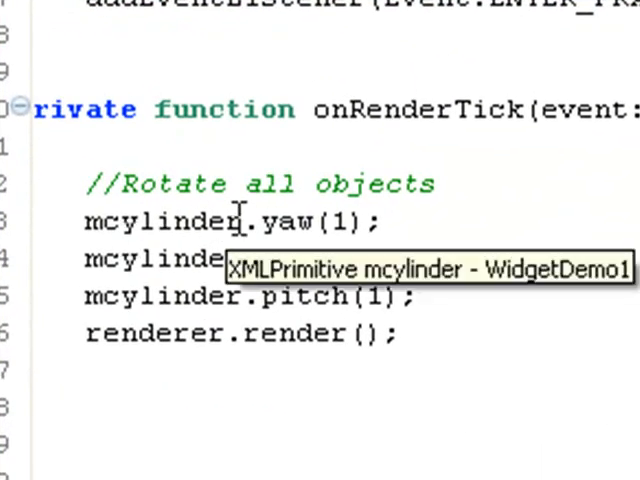
{"action": "mouse_move", "coordinate": [333, 360]}
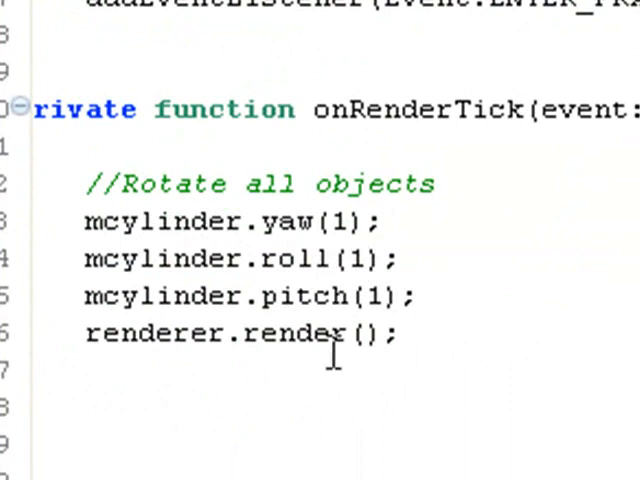
{"action": "mouse_move", "coordinate": [378, 296]}
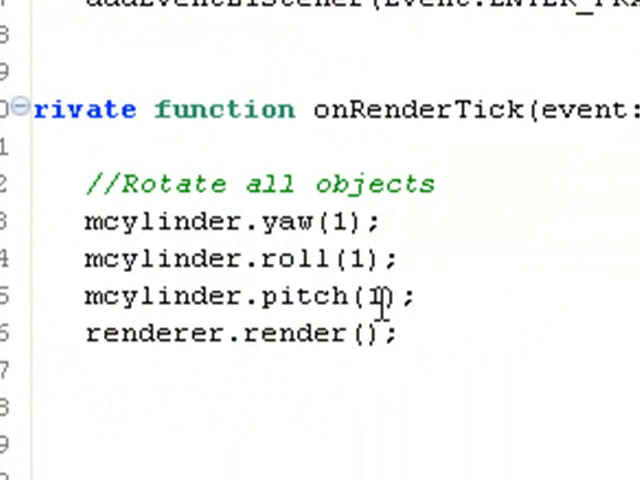